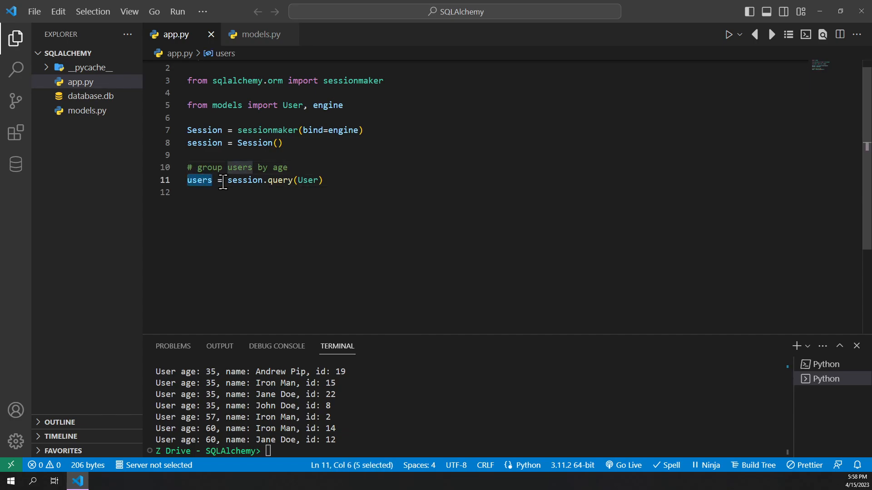
# Append .group_by(User.age).all() to the users query and add print(users) below
pyautogui.write('.group_by()')
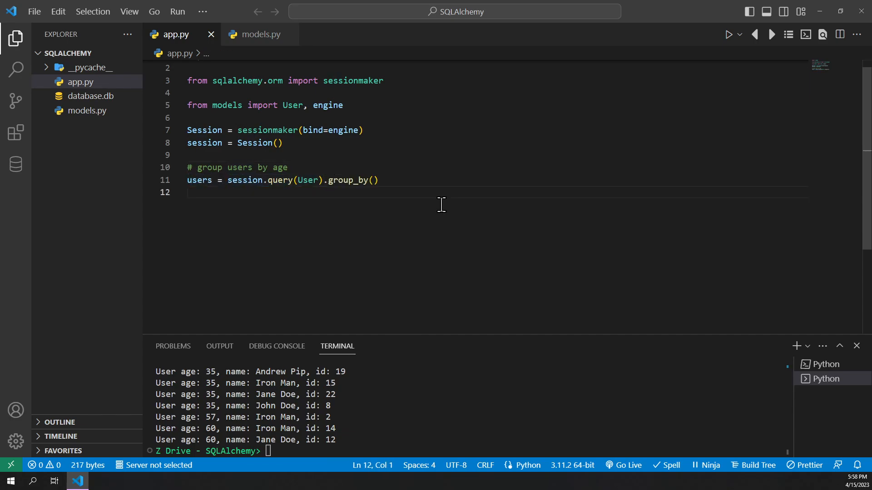
pyautogui.moveTo(324, 180); pyautogui.dragTo(379, 180)
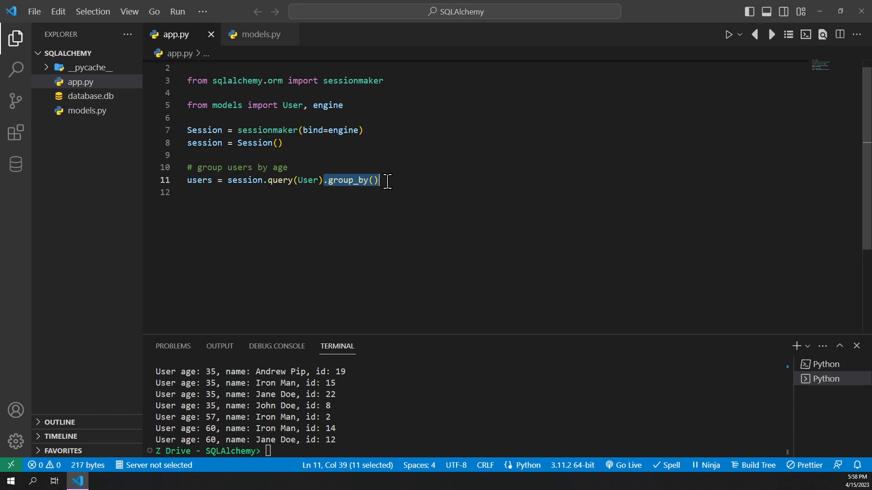
pyautogui.moveTo(397, 182)
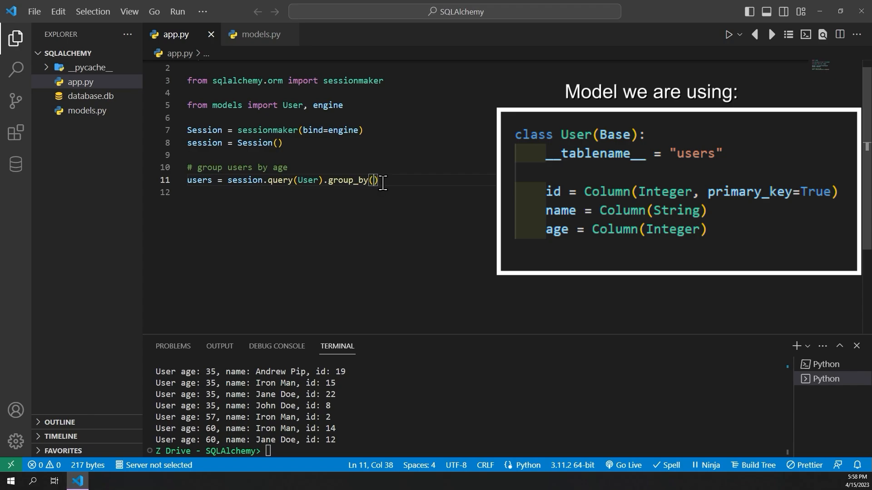
pyautogui.moveTo(407, 181)
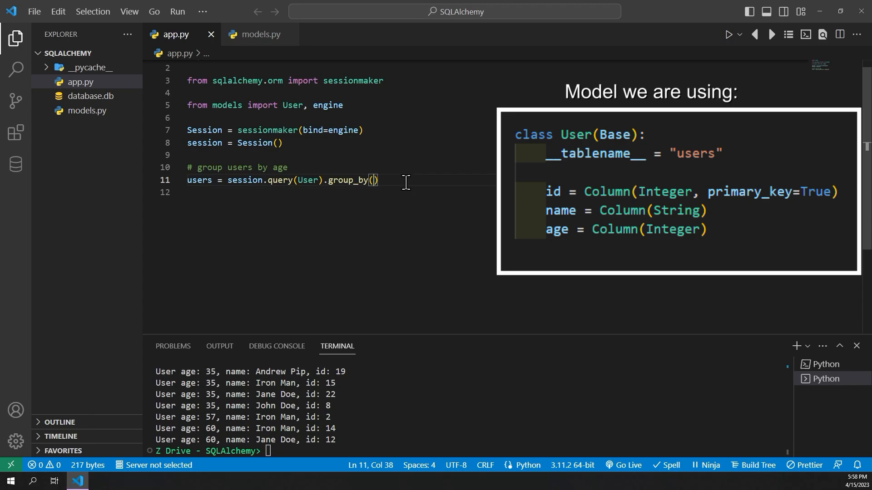
pyautogui.write('User.age')
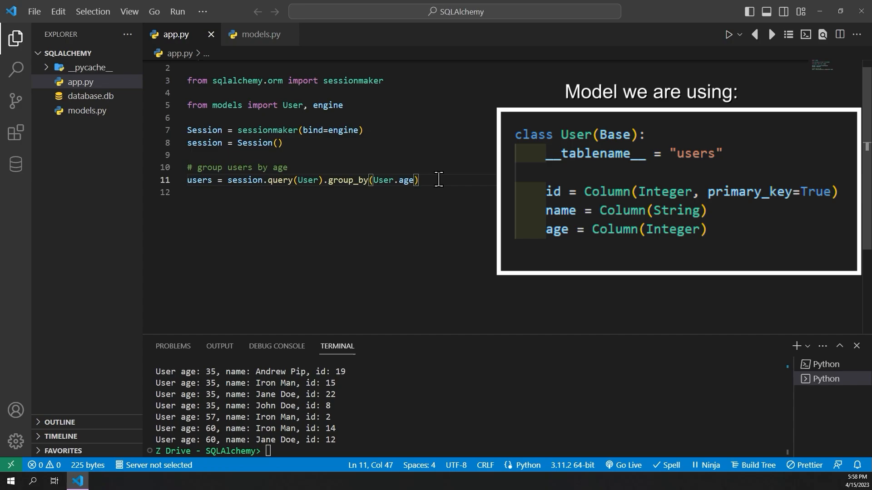
pyautogui.write('.all()')
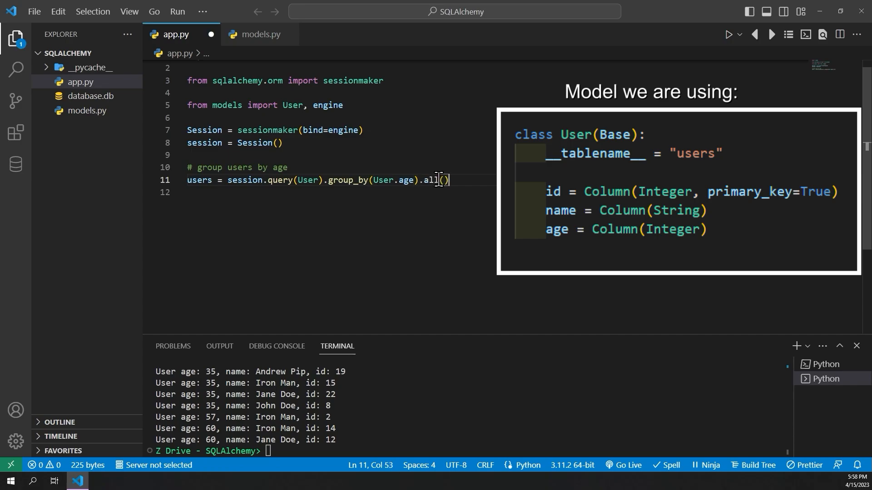
pyautogui.write('print(users)')
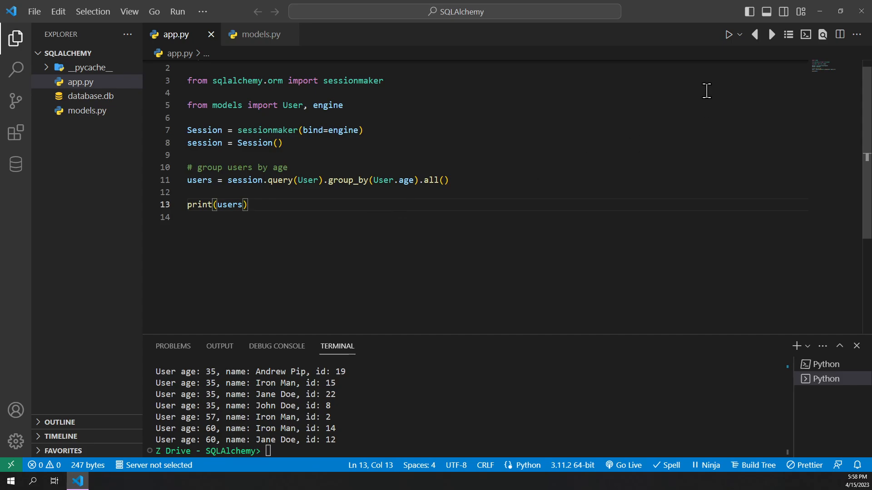
# Run the script, then change session.query(User) to query(User.age) to select only ages
pyautogui.click(728, 35)
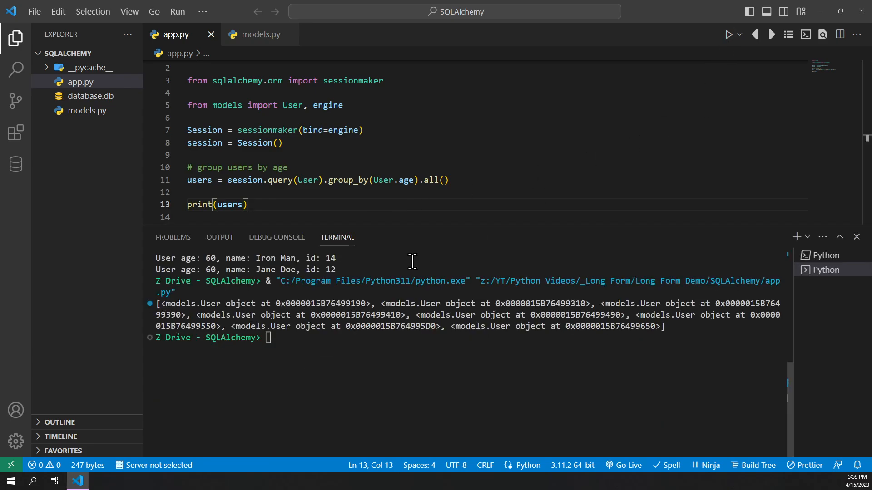
pyautogui.moveTo(157, 303); pyautogui.dragTo(353, 315)
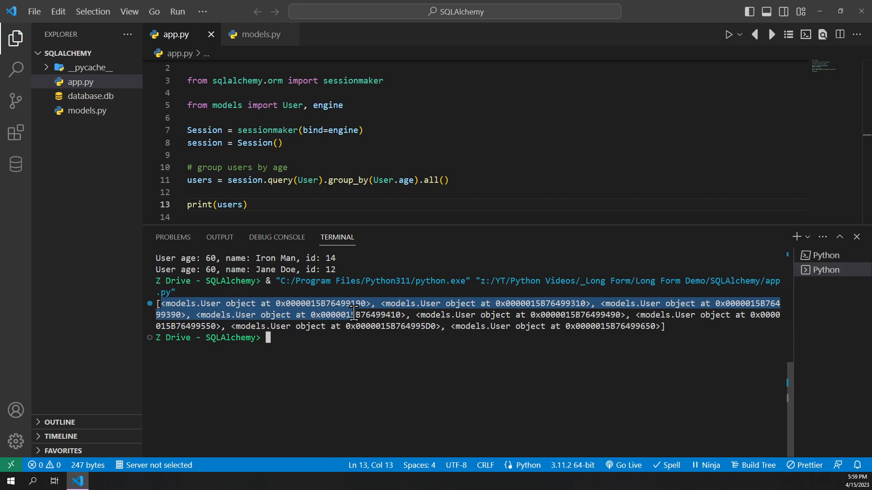
pyautogui.click(373, 303)
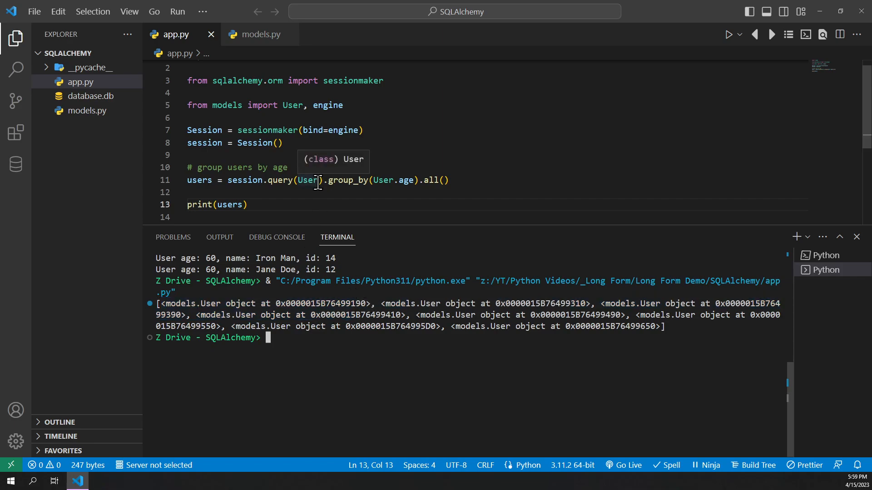
pyautogui.write('.age')
pyautogui.write('from sqlalchemy import func')
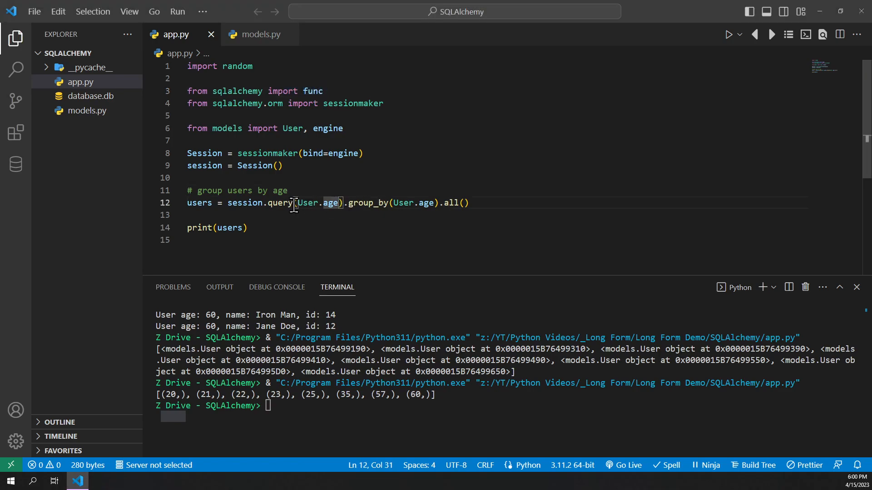
# Add func.count(User.id) to the age query and save the file
pyautogui.write(', func.count(User.id)')
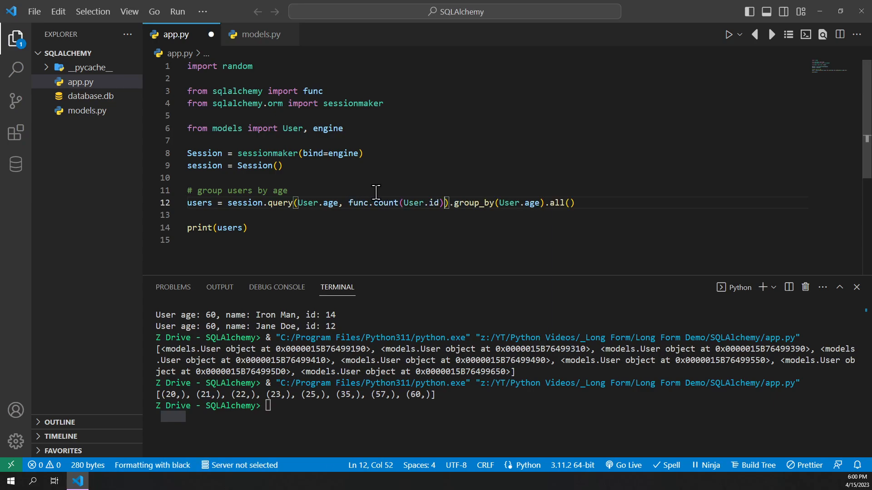
pyautogui.press('ctrl+s')
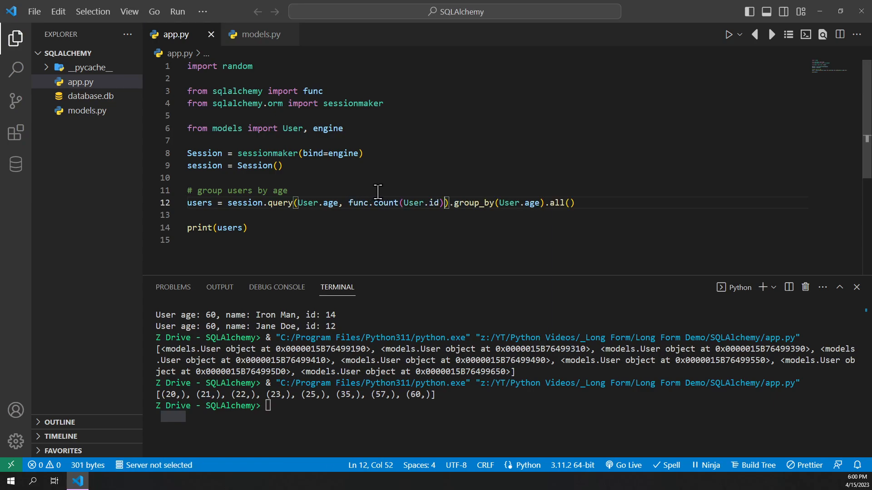
pyautogui.click(356, 204)
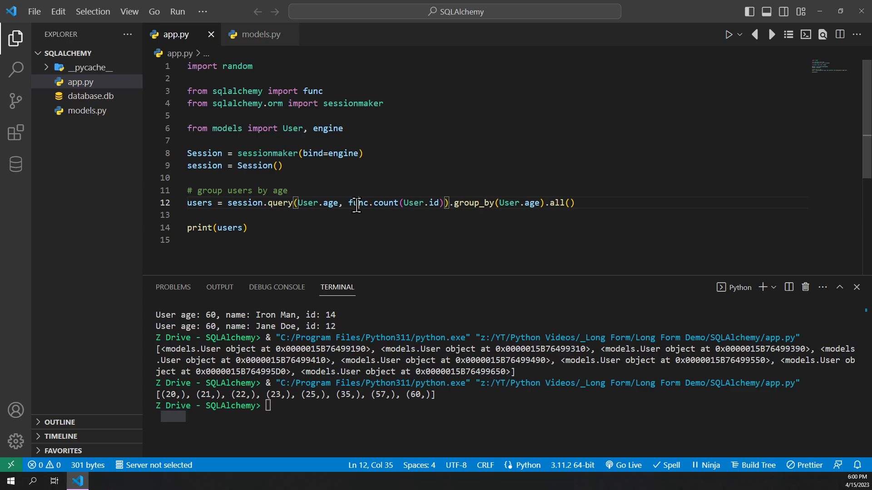
pyautogui.doubleClick(357, 203)
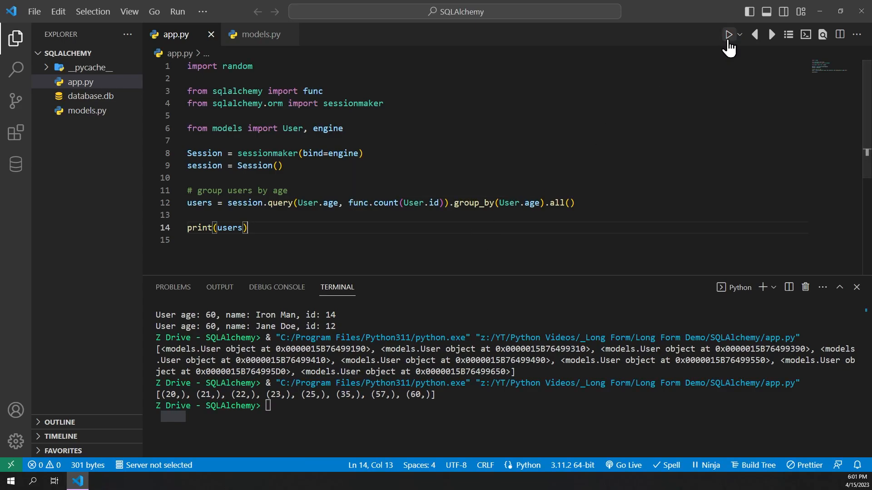
# Run app.py so the terminal prints each age with its user count
pyautogui.click(728, 35)
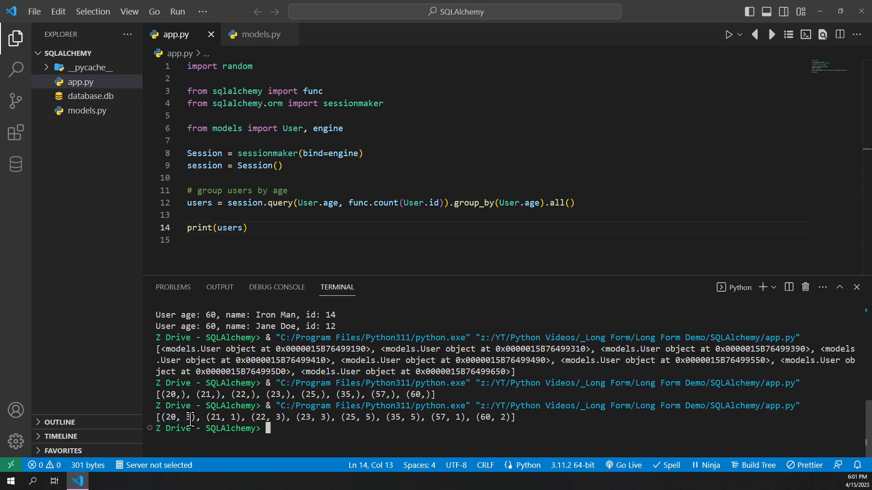
pyautogui.doubleClick(216, 417)
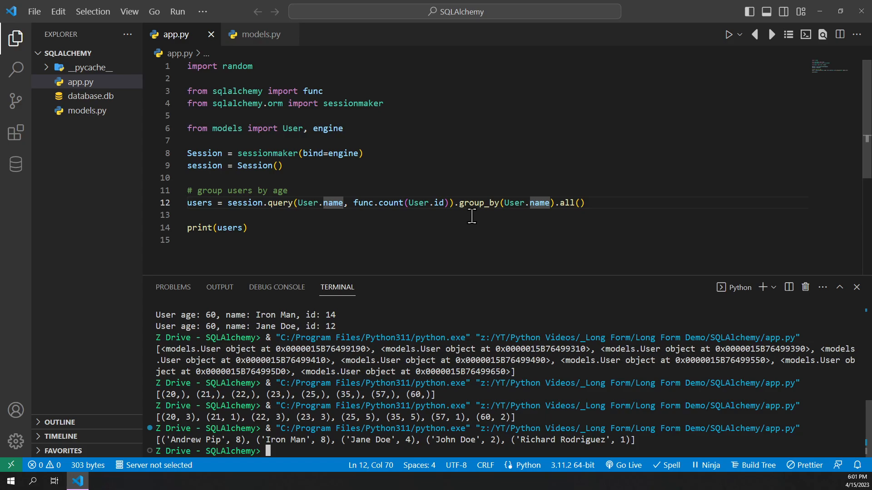
pyautogui.moveTo(409, 312)
pyautogui.write('# chaining')
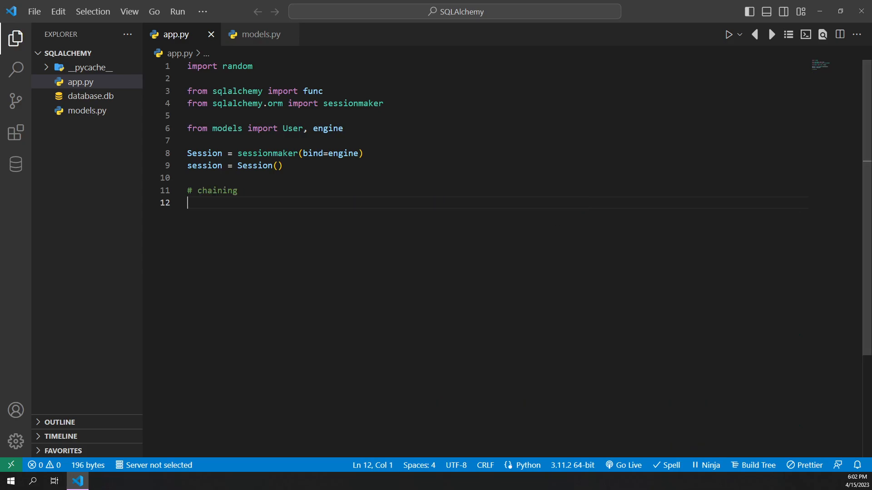
# Write users = session.query(User).filter(User.age > 24).filter(User.age < 50).all() under a chaining comment
pyautogui.write('users = session.query(User).filter(User.age > 24).filter(User.age < 50).all()')
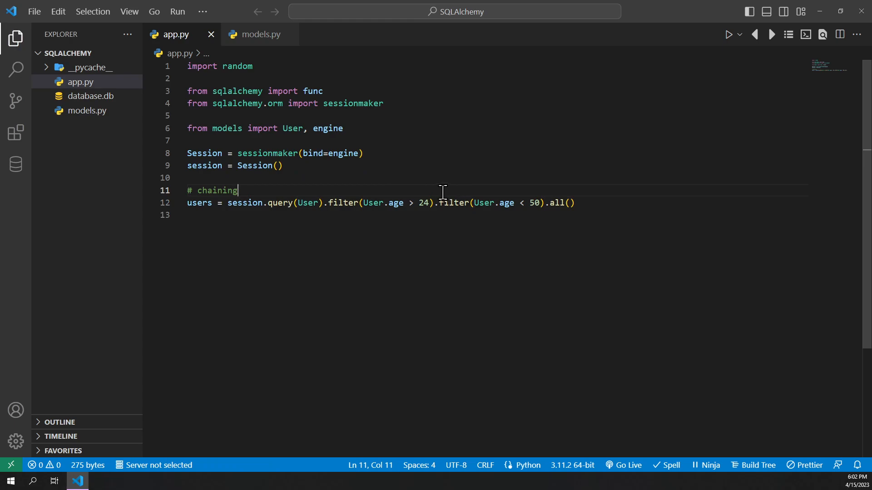
pyautogui.doubleClick(199, 202)
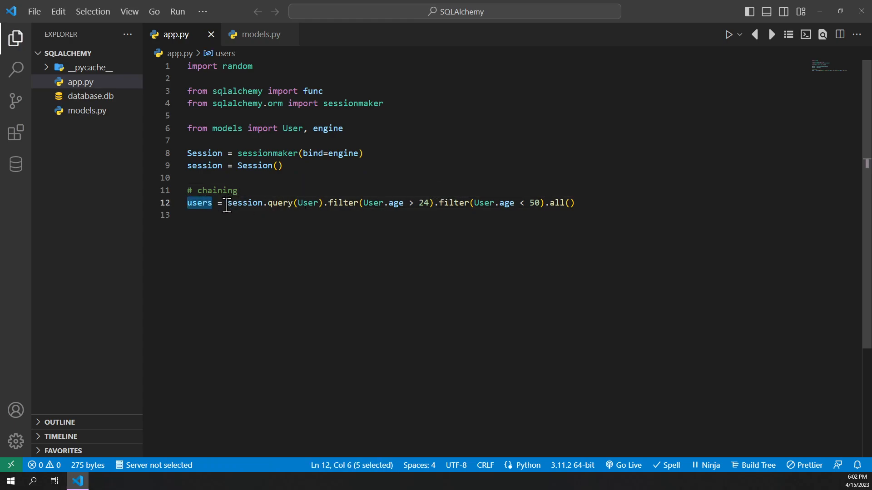
pyautogui.moveTo(227, 203); pyautogui.dragTo(324, 203)
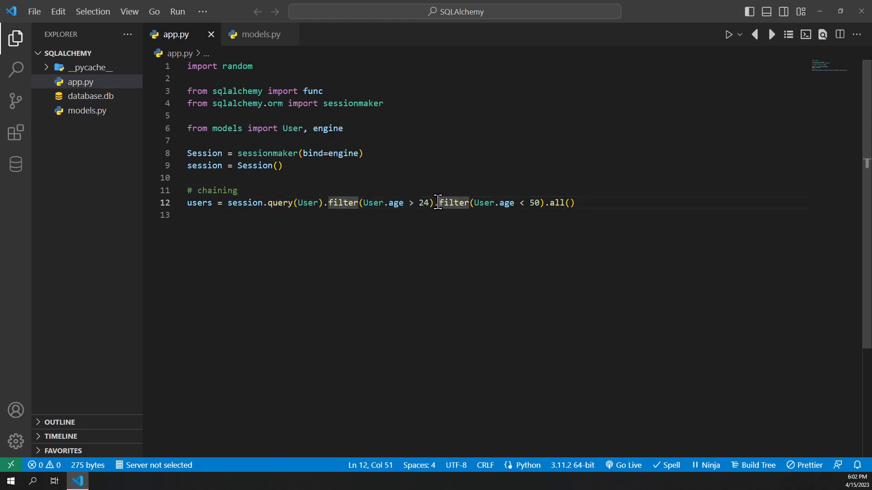
pyautogui.moveTo(439, 203); pyautogui.dragTo(535, 203)
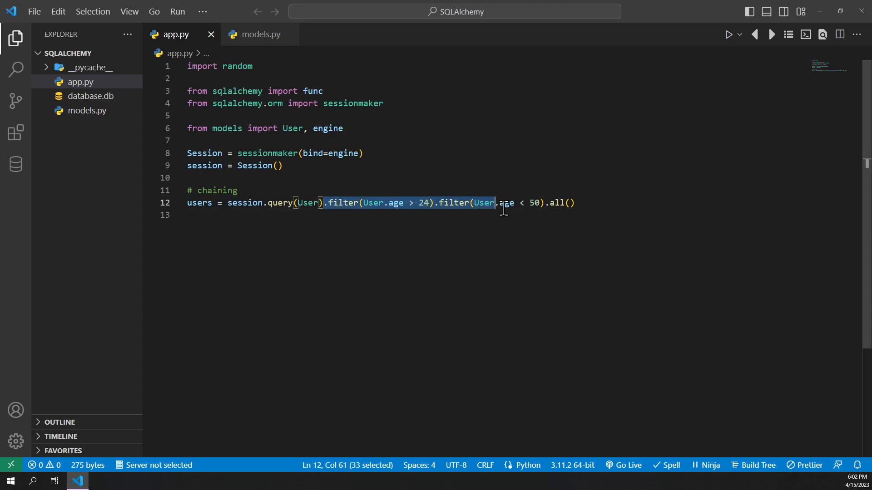
pyautogui.write(', func.count(User.id))')
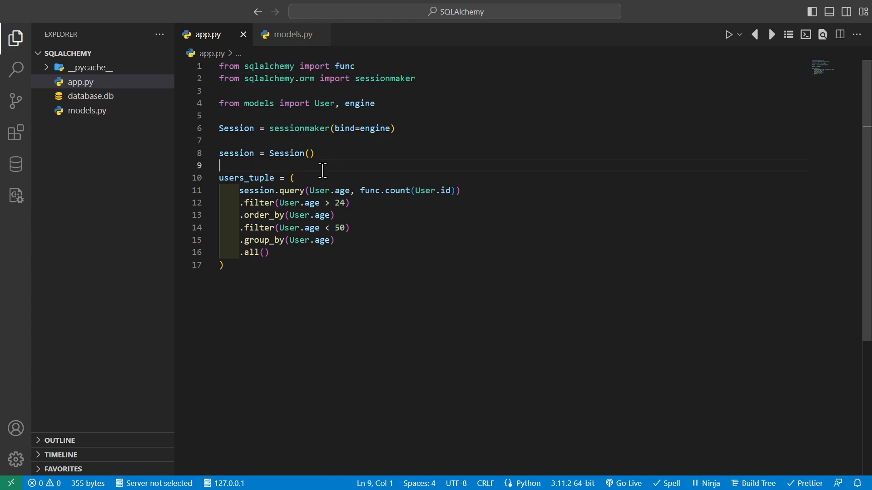
pyautogui.doubleClick(245, 178)
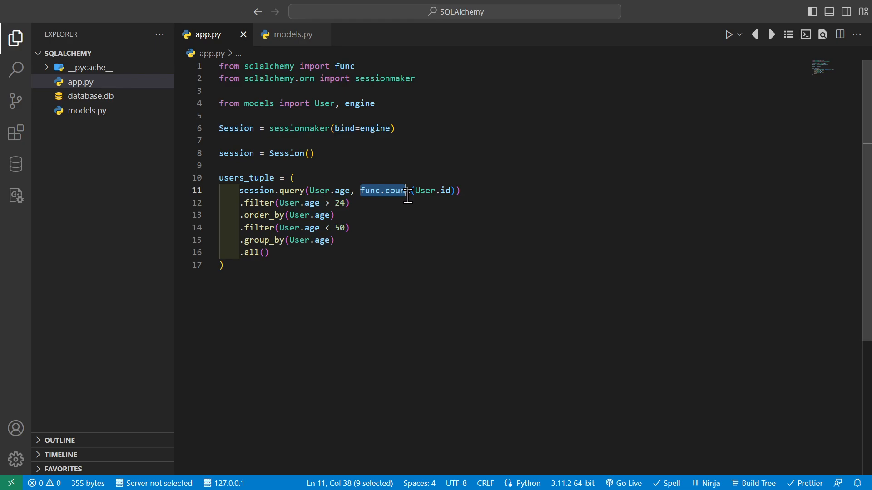
pyautogui.moveTo(380, 191)
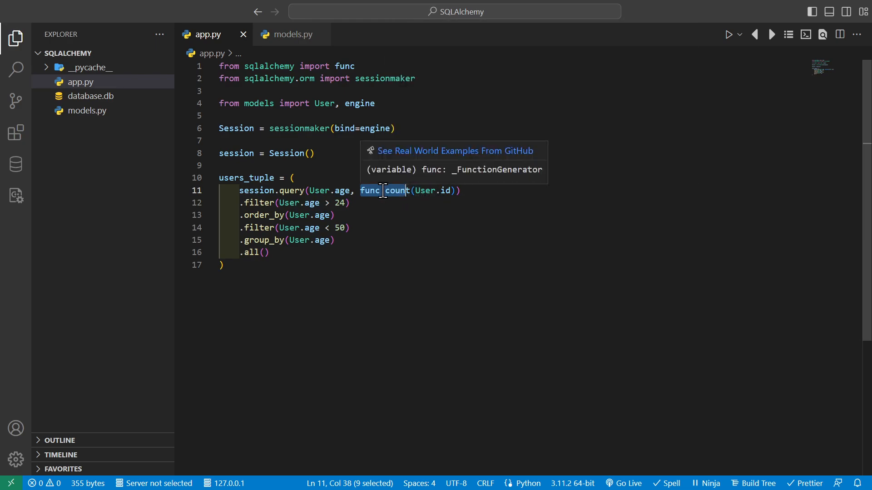
pyautogui.click(252, 204)
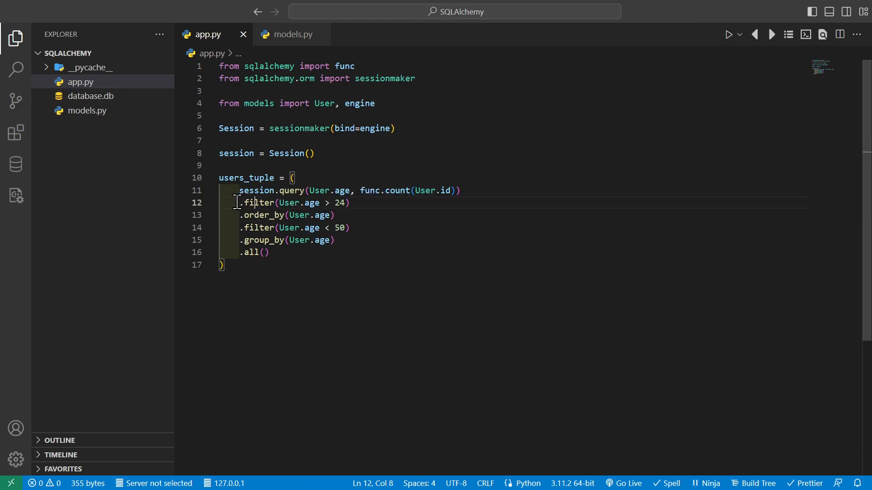
pyautogui.moveTo(238, 202); pyautogui.dragTo(351, 203)
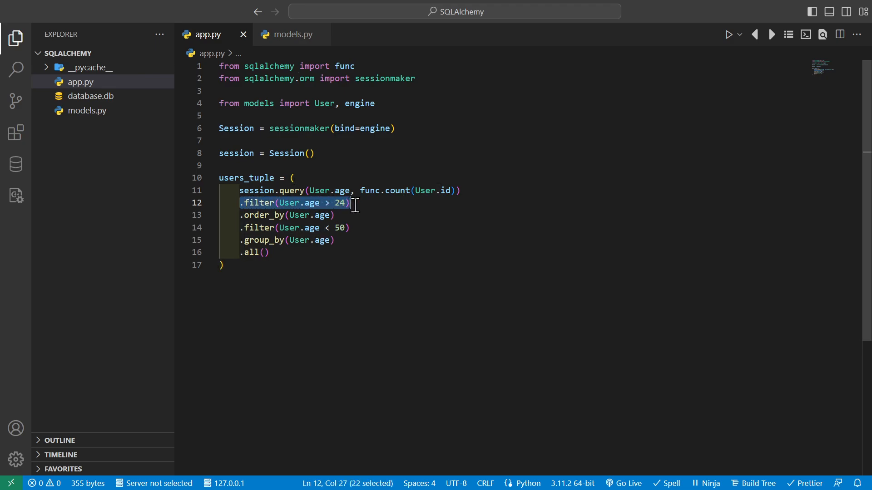
pyautogui.click(240, 215)
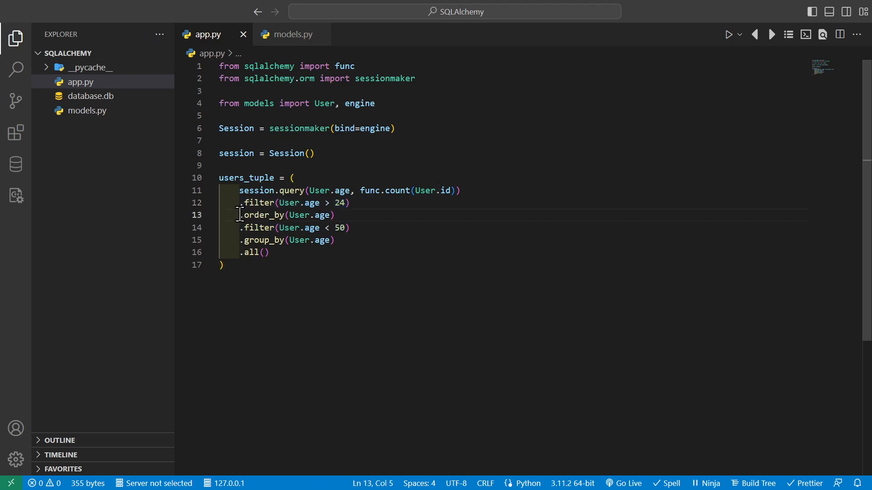
pyautogui.moveTo(243, 227); pyautogui.dragTo(311, 227)
pyautogui.write('for age, count in users_tuple:')
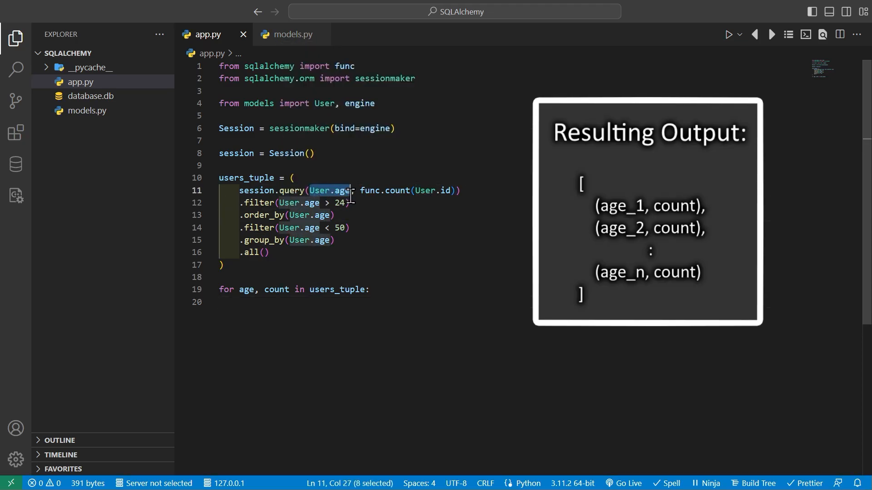
# Inside the loop, print f"Age: {age} - {count} users" for each age-count pair
pyautogui.moveTo(360, 190); pyautogui.dragTo(454, 189)
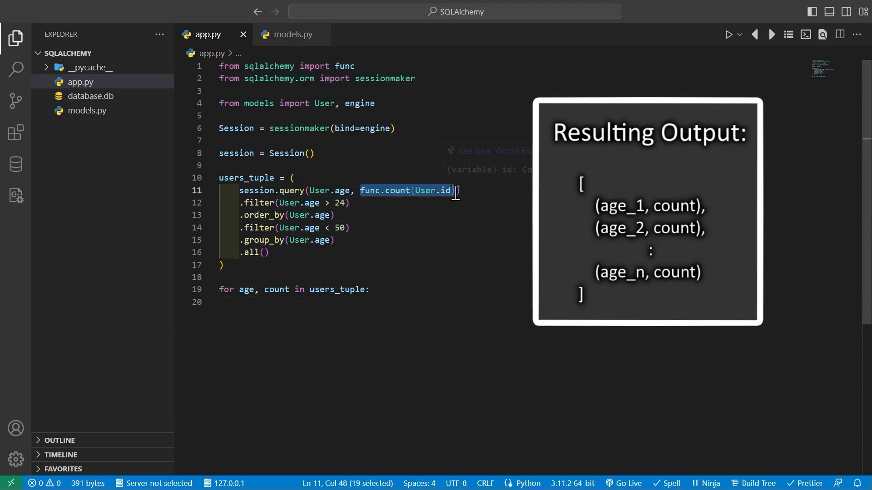
pyautogui.write('print(f"Age: {age} - {count} users")')
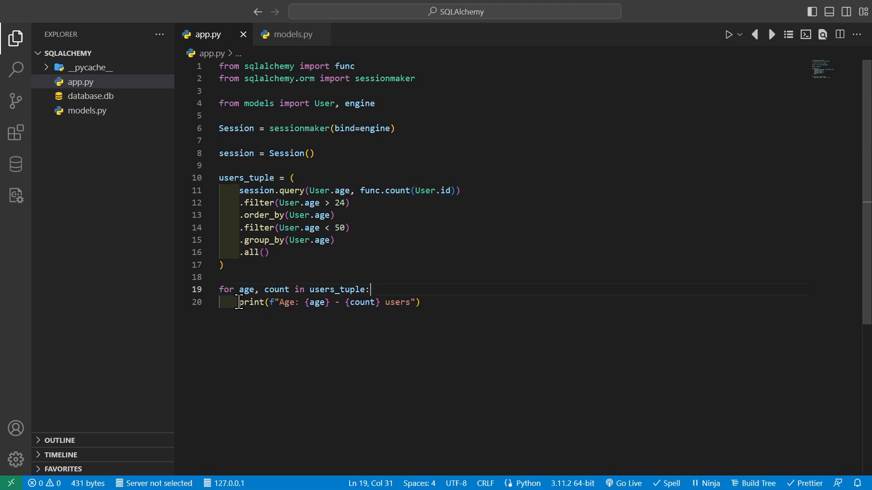
pyautogui.doubleClick(287, 303)
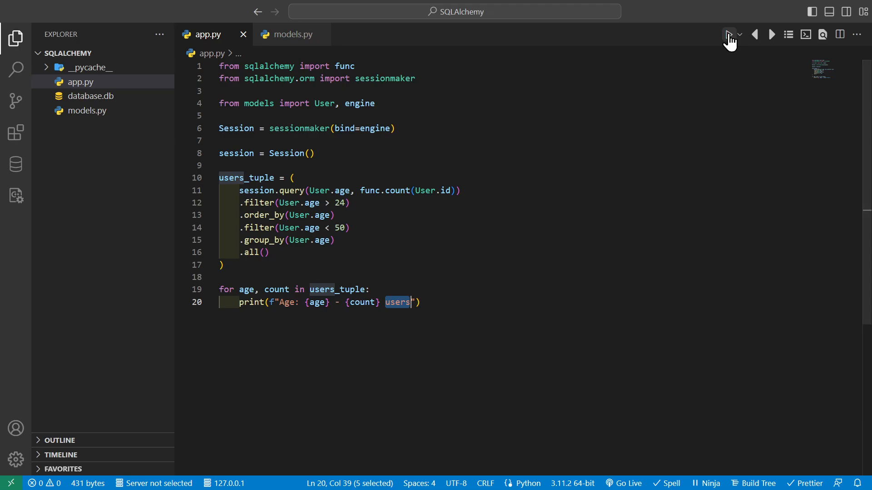
# Run app.py and review the terminal listing ages 25, 27, 30 and 35 with counts
pyautogui.click(728, 34)
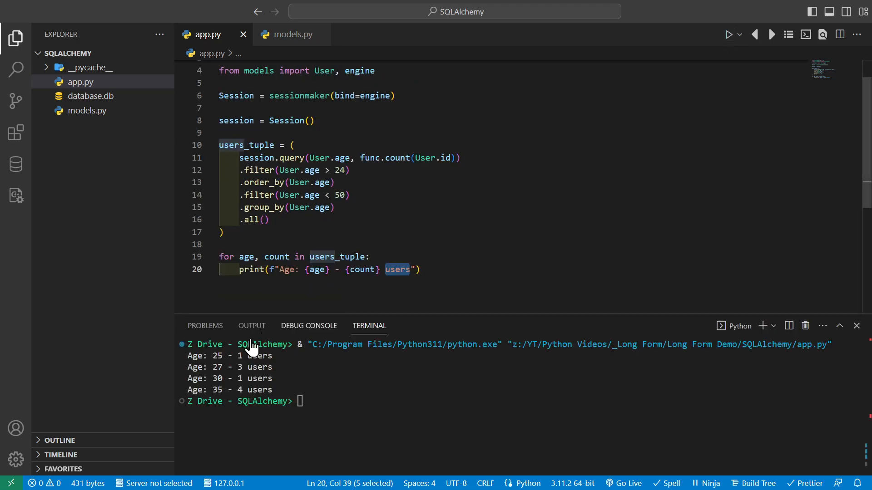
pyautogui.moveTo(188, 356); pyautogui.dragTo(272, 390)
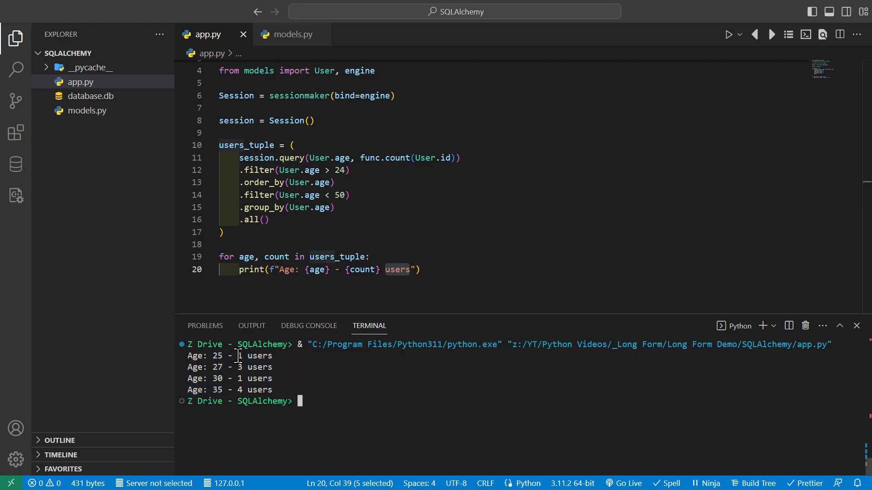
pyautogui.moveTo(236, 356); pyautogui.dragTo(308, 390)
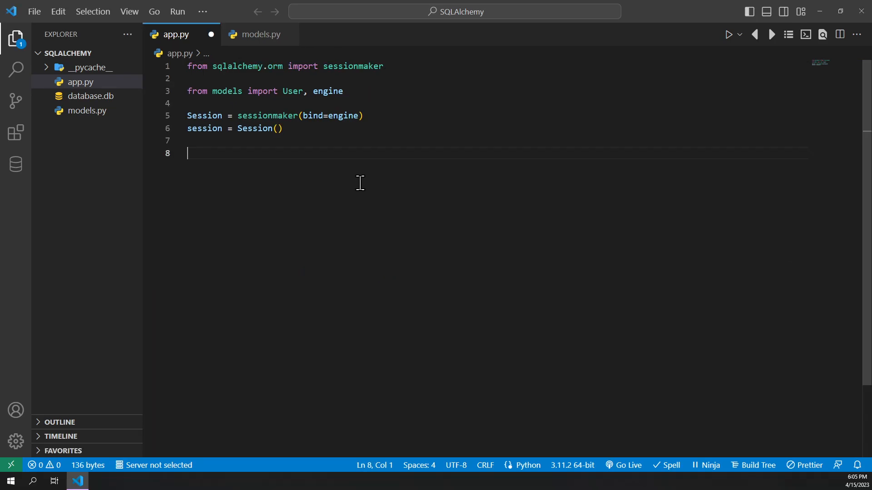
pyautogui.moveTo(341, 163)
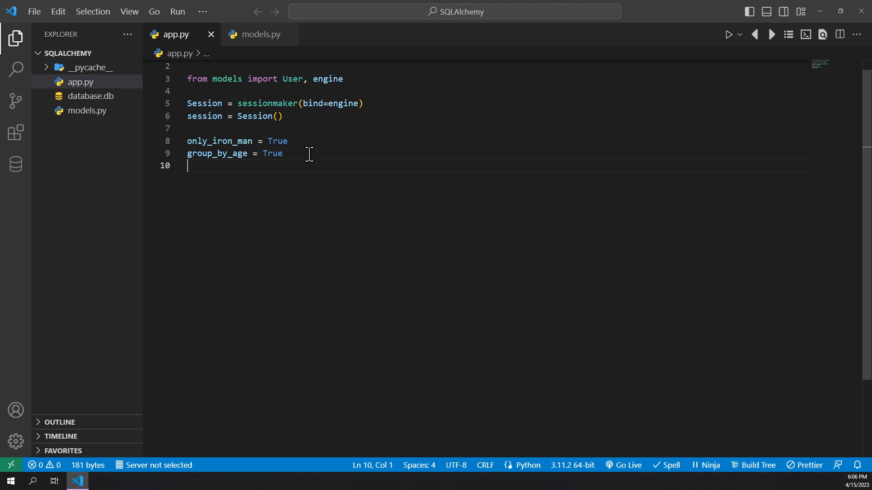
pyautogui.moveTo(196, 188)
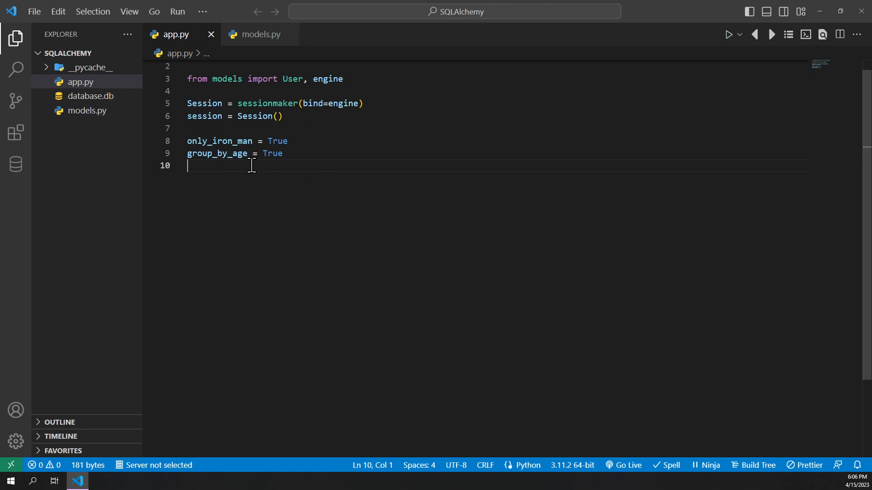
pyautogui.moveTo(278, 173)
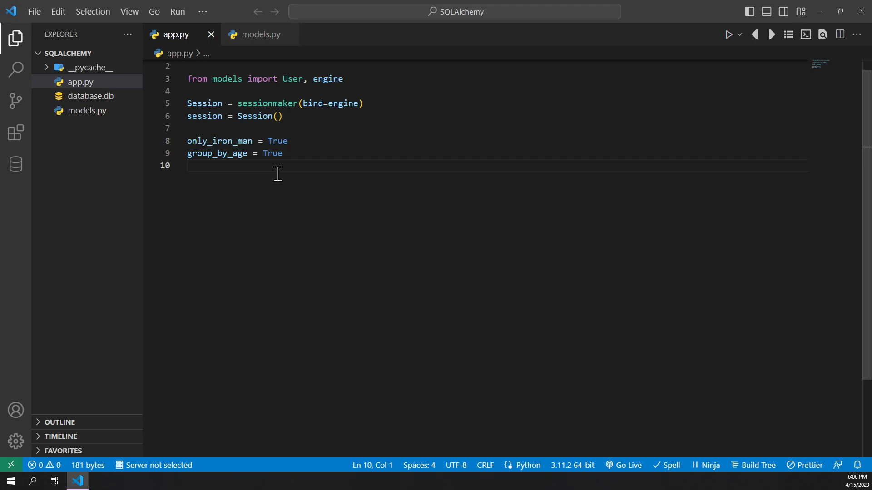
# Start users = session.query(User) and conditionally filter to User.name == "Iron Man"
pyautogui.write('users = session.query(User)')
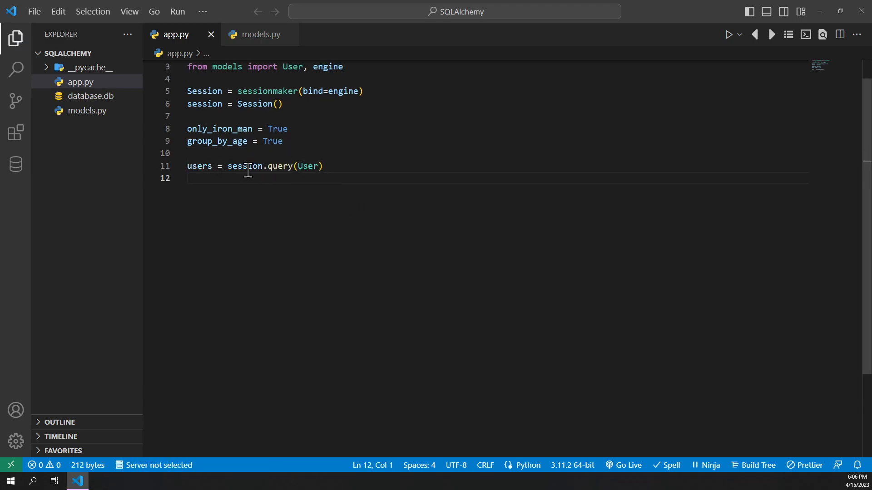
pyautogui.moveTo(309, 167)
pyautogui.write('if only_iron_man:')
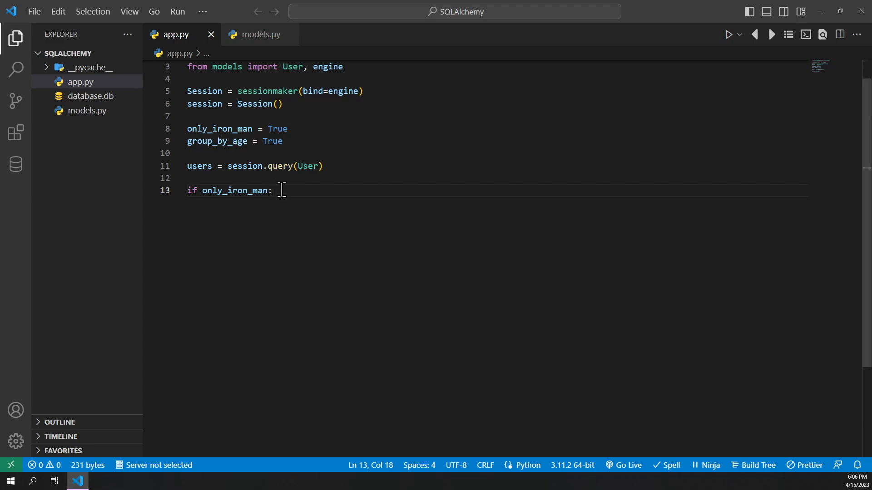
pyautogui.write('users = users.filter(User.name == "Iron Man")')
pyautogui.write('if group_by_age:')
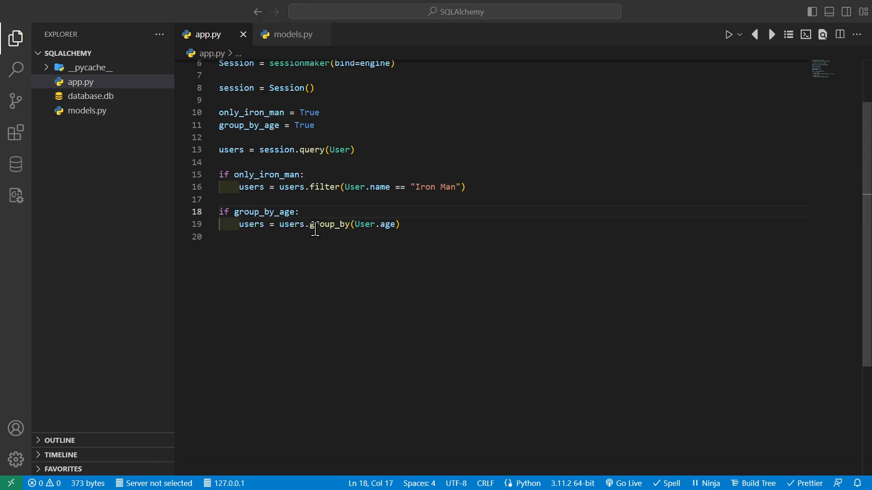
pyautogui.moveTo(408, 224)
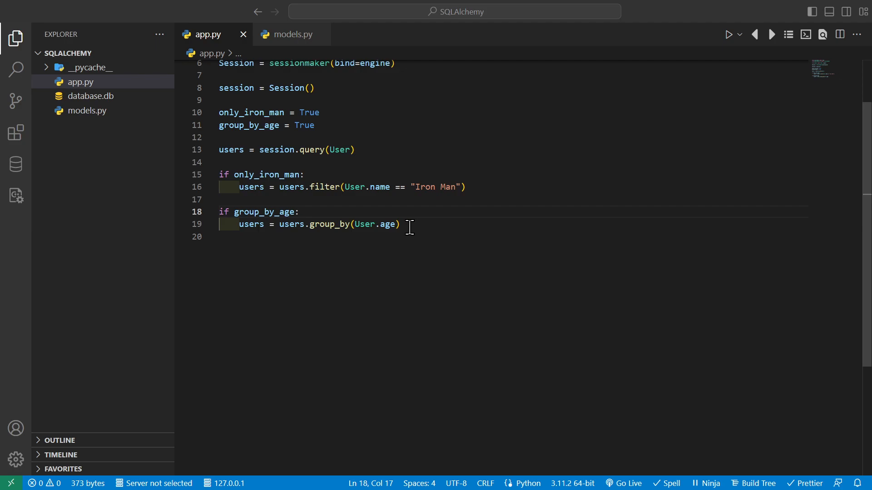
# Finish with users.all() and a loop printing each user's age and name
pyautogui.write('users = users.all()')
pyautogui.write('for user in users:')
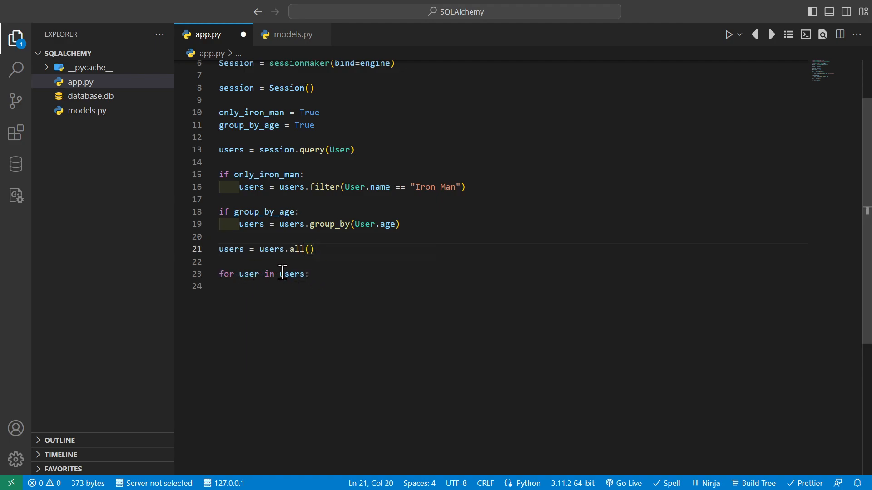
pyautogui.write('print(f"User age: {user.age}, name: {user.name}")')
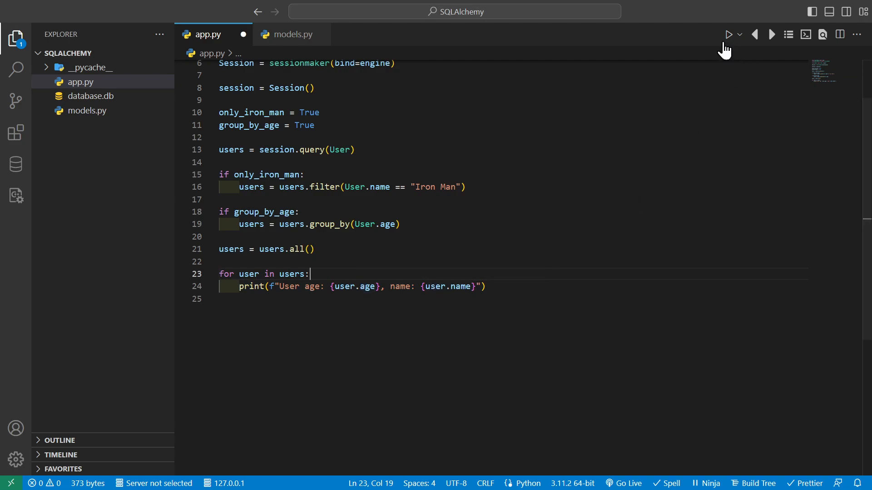
# Run app.py so the terminal lists the Iron Man users aged 21, 22, 23, 35 and 60
pyautogui.click(728, 35)
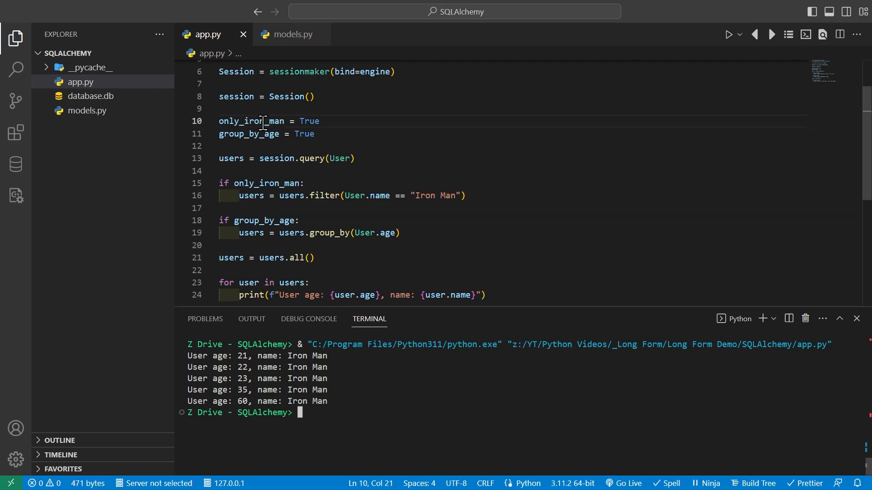
# Set only_iron_man to False and rerun so every user's age and name prints
pyautogui.write('F')
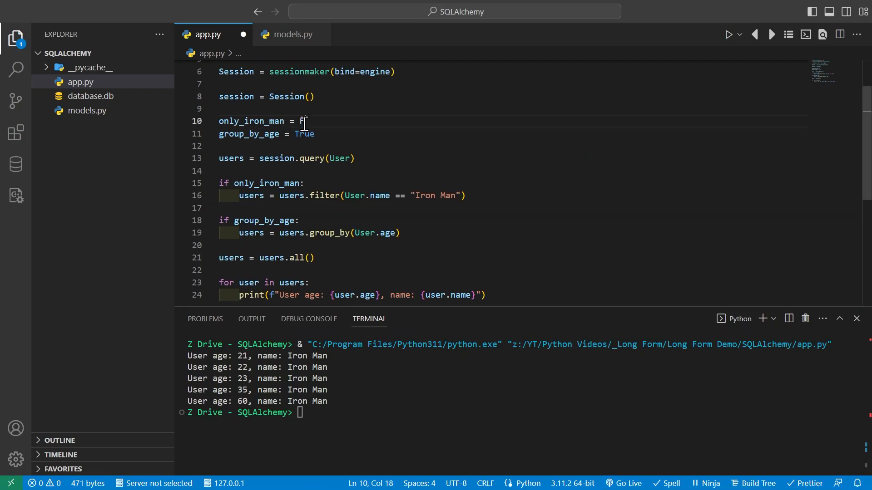
pyautogui.click(728, 35)
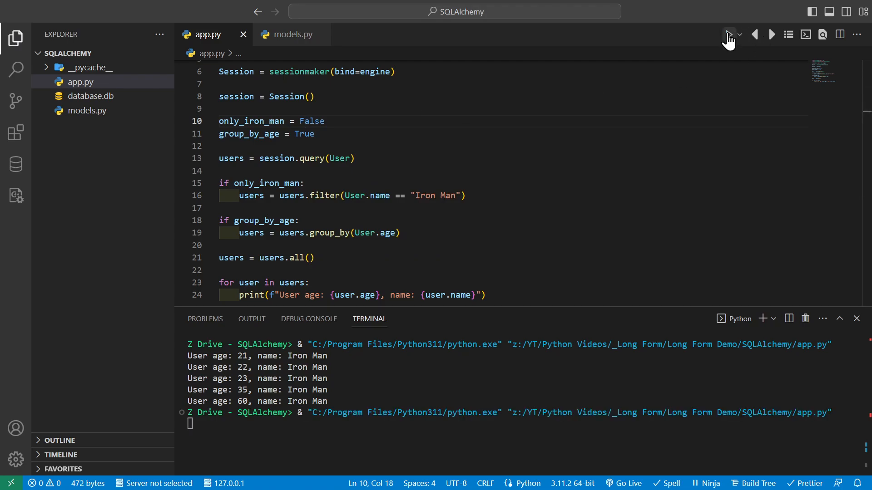
pyautogui.click(728, 34)
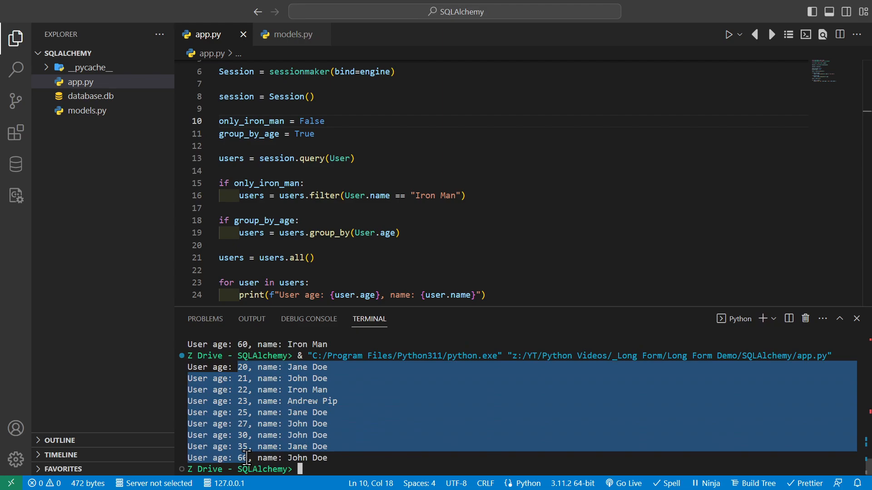
pyautogui.moveTo(352, 417)
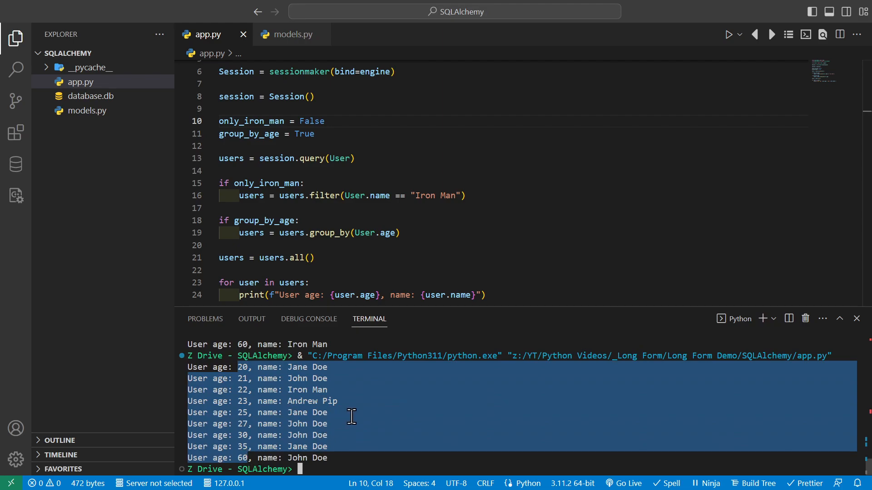